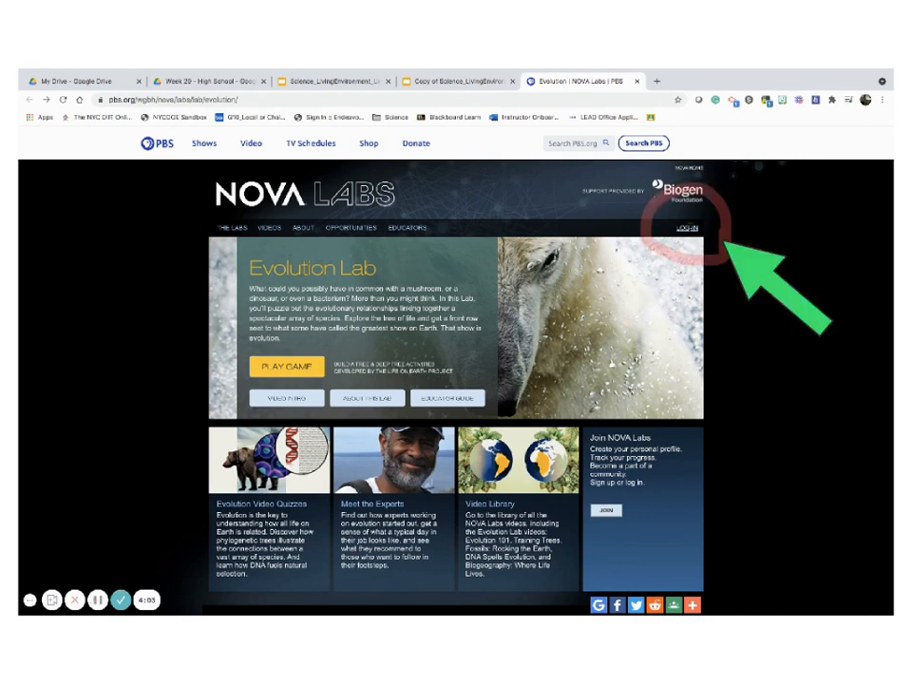
Step: Log in to Evolution Lab with a Google account and return to the home page
click(686, 226)
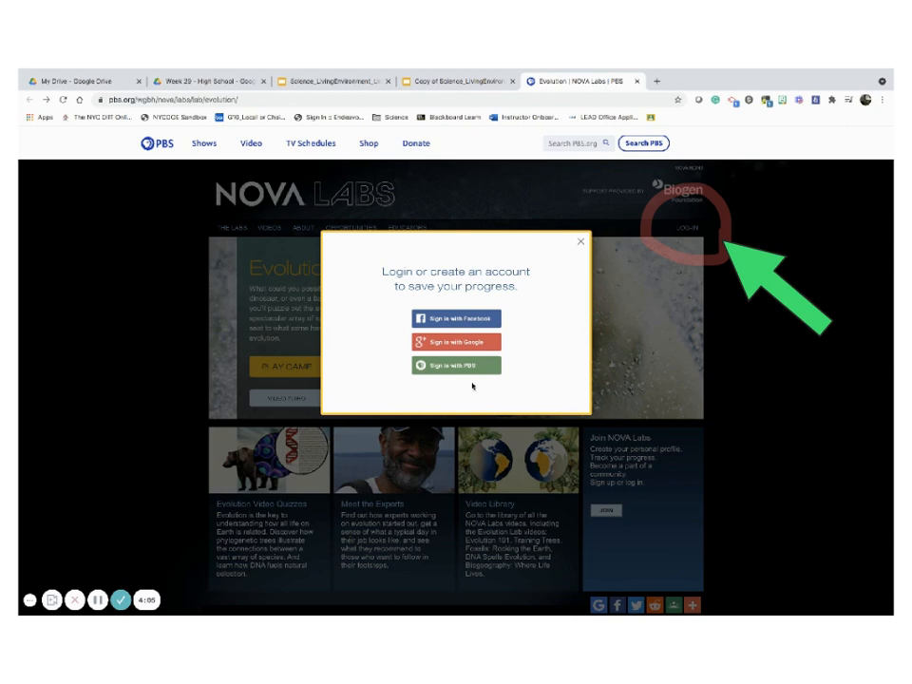
click(456, 341)
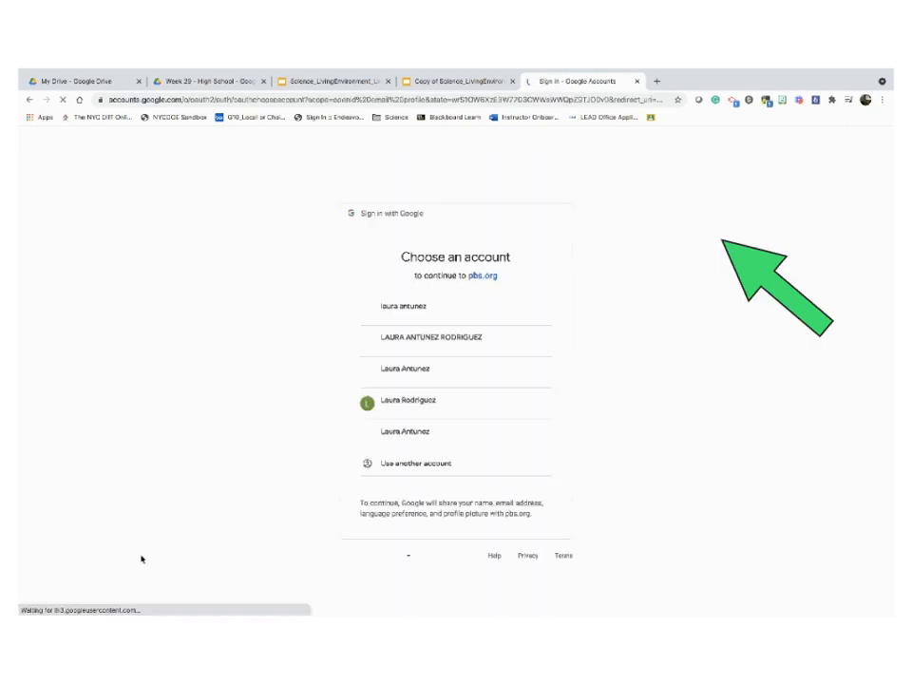
click(412, 400)
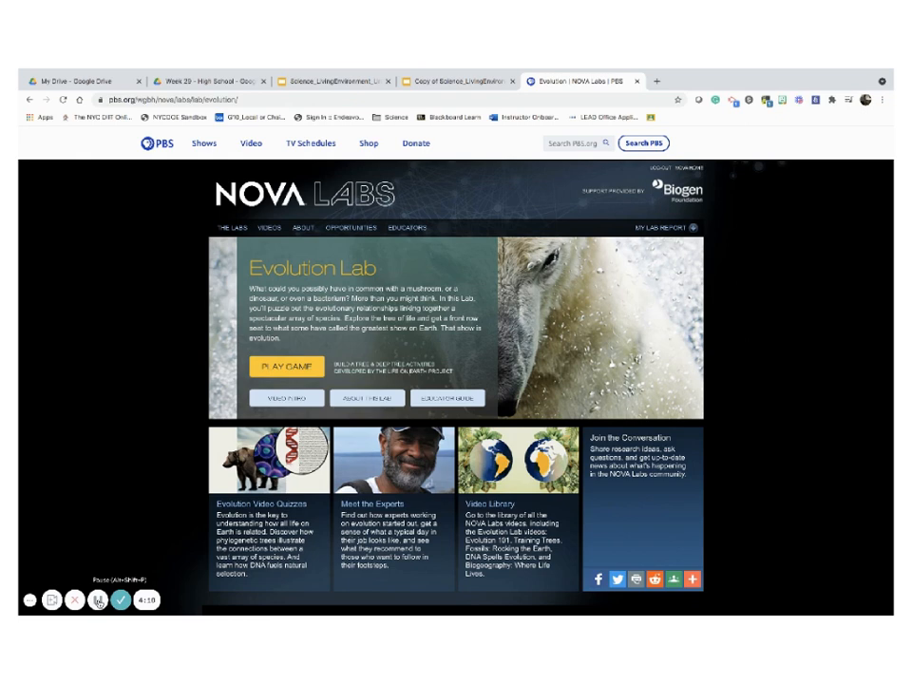
click(446, 81)
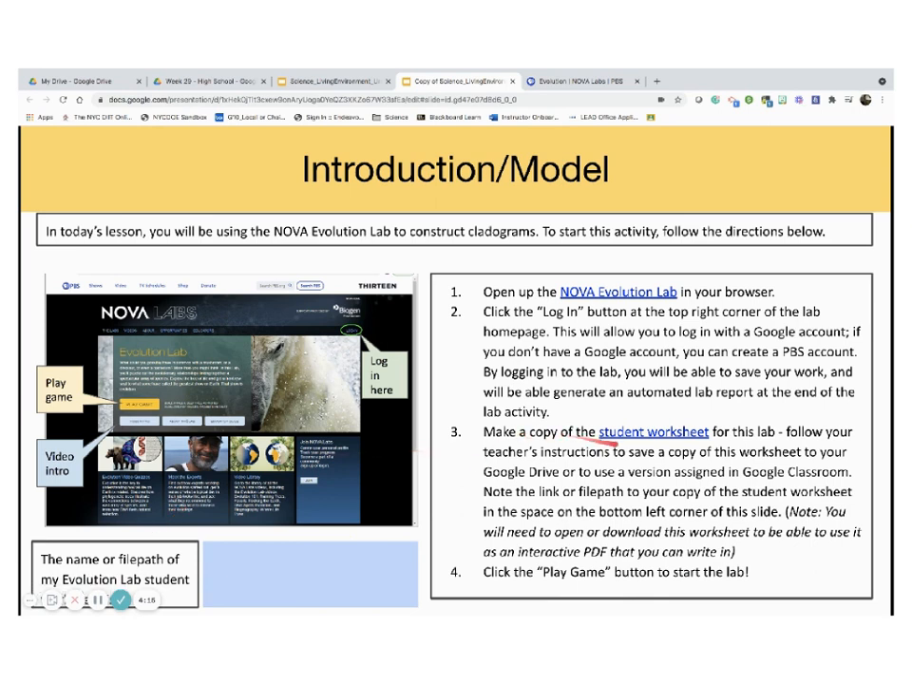
mouse_move(647, 432)
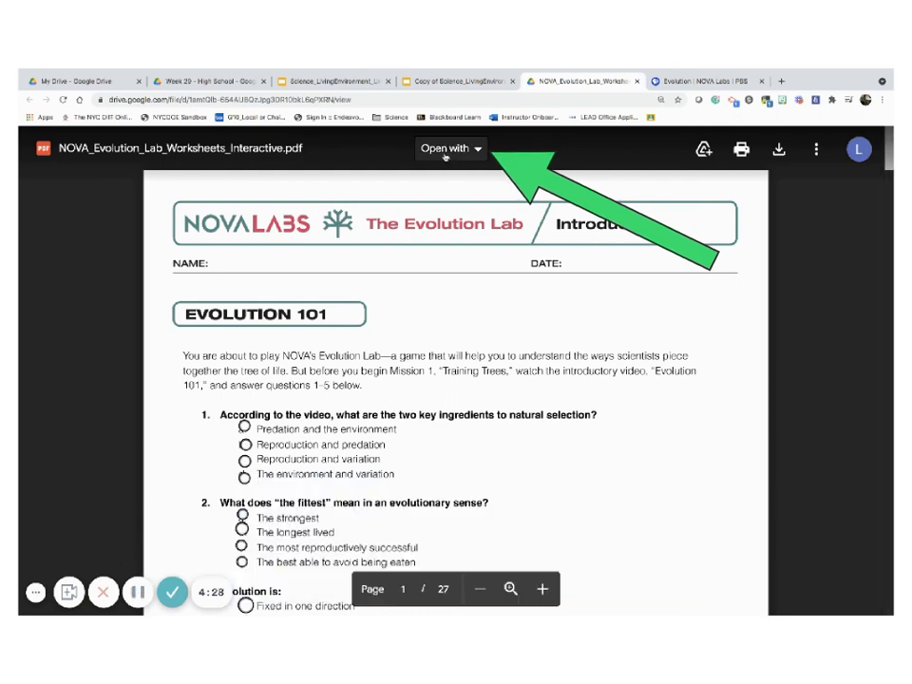
Step: Open the worksheet PDF in Google Docs and save a personal copy to My Drive
click(446, 148)
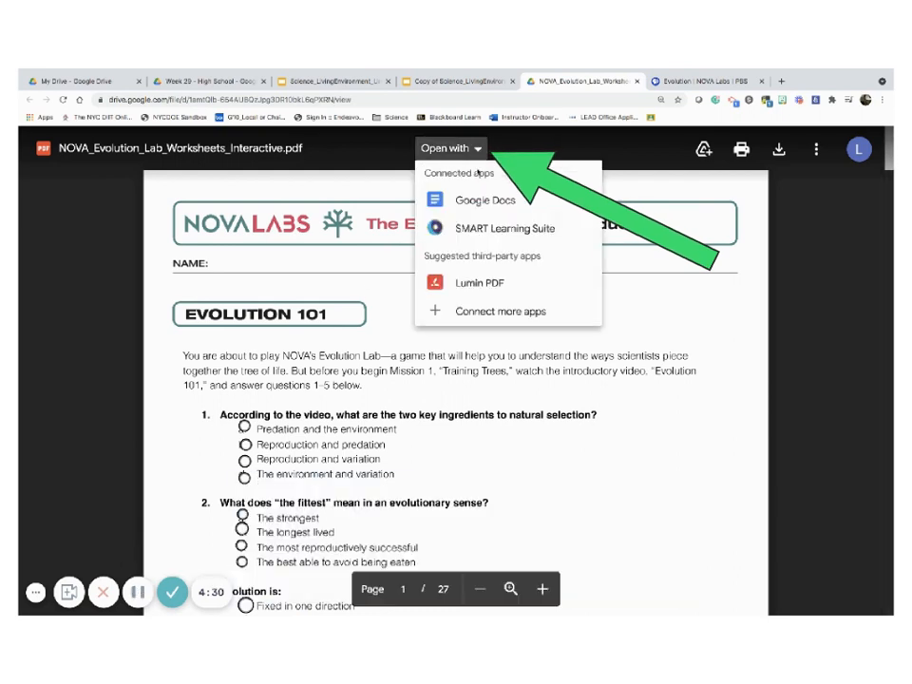
click(486, 199)
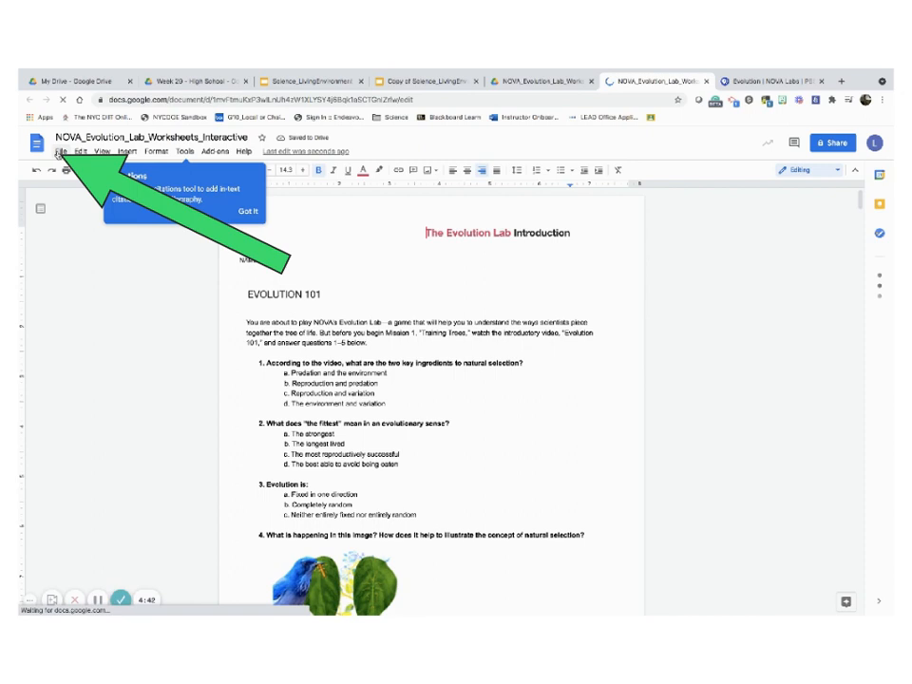
click(65, 151)
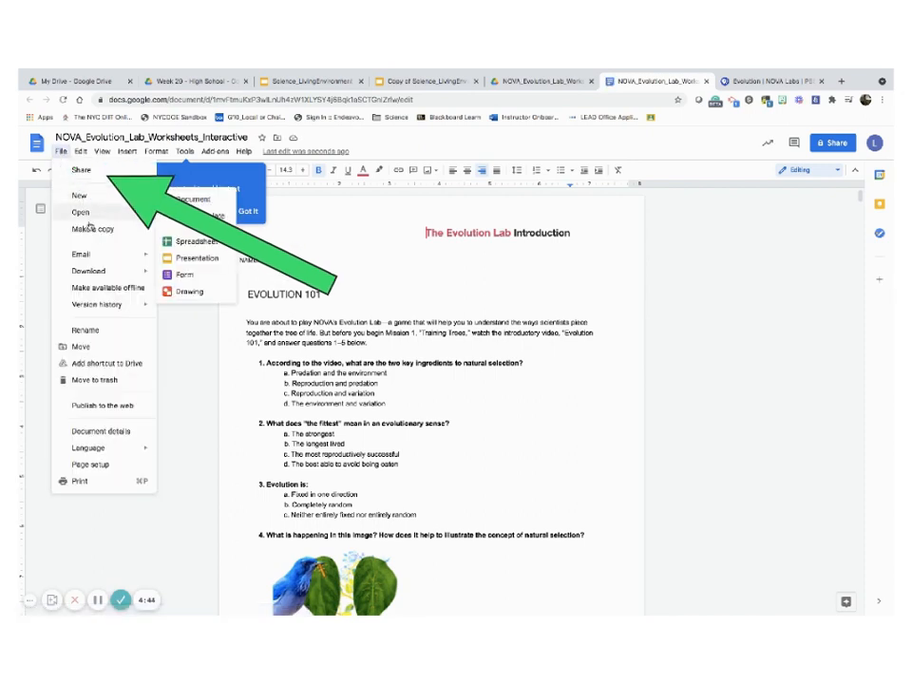
click(92, 229)
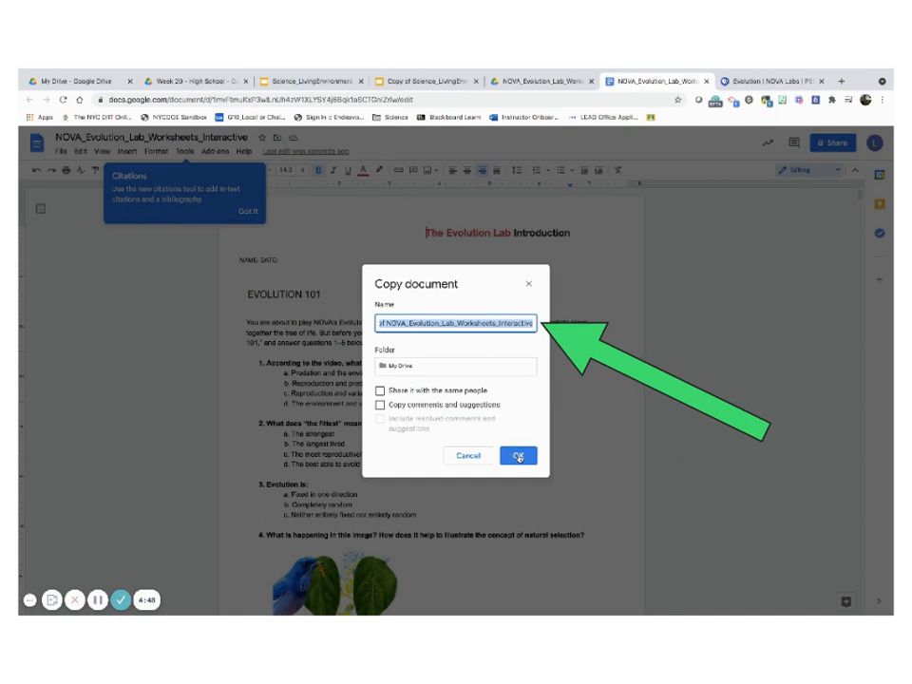
click(518, 454)
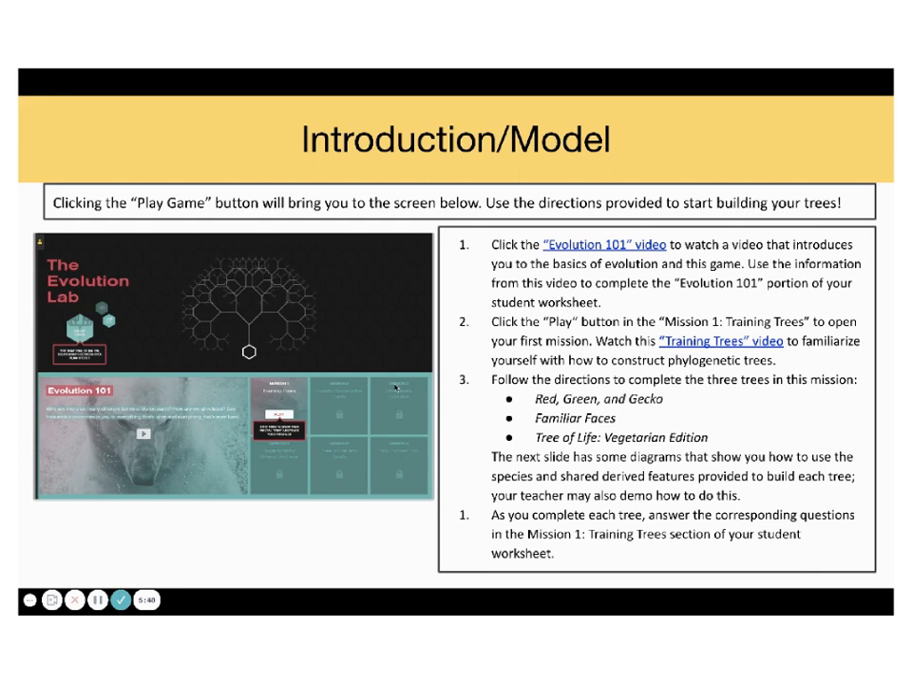
mouse_move(95, 605)
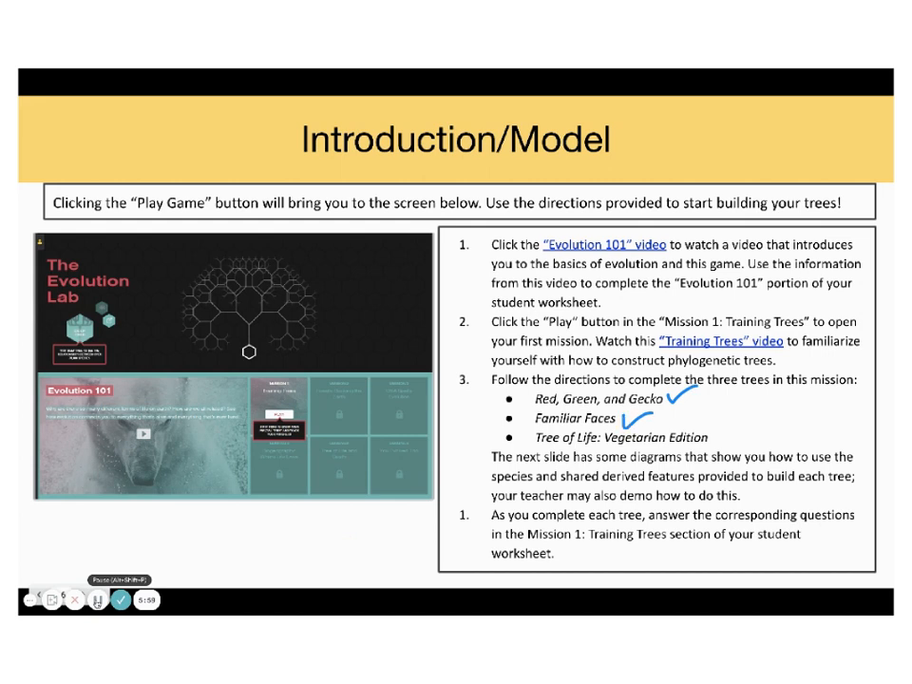
Step: Draw a pen check mark beside Tree of Life on the Mission 1 directions slide
drag(707, 410, 741, 451)
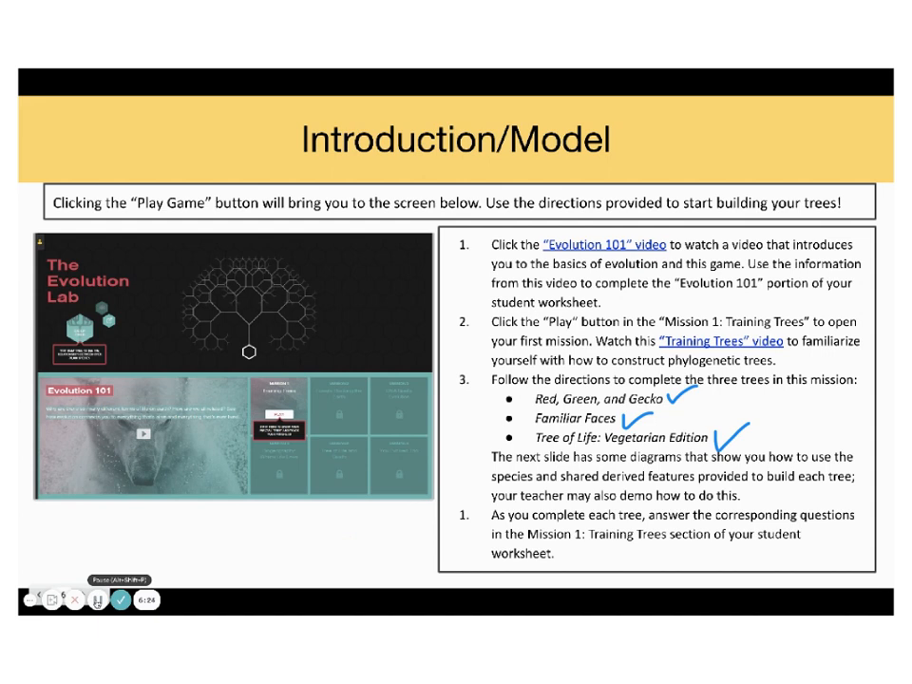
key(Escape)
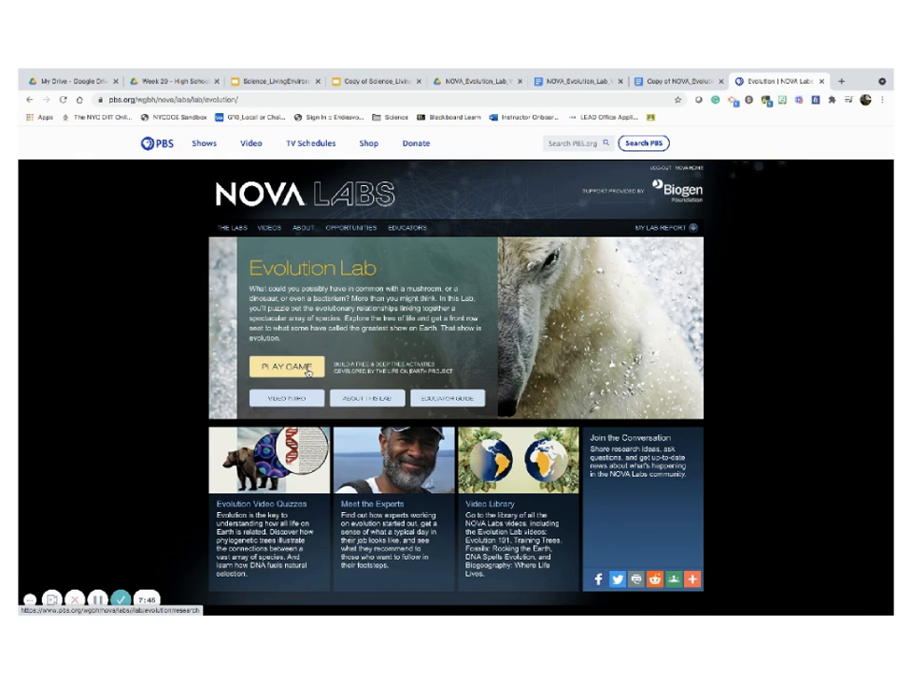
Step: Launch Evolution Lab with Play Game and choose Mission 1: Training Trees
click(285, 365)
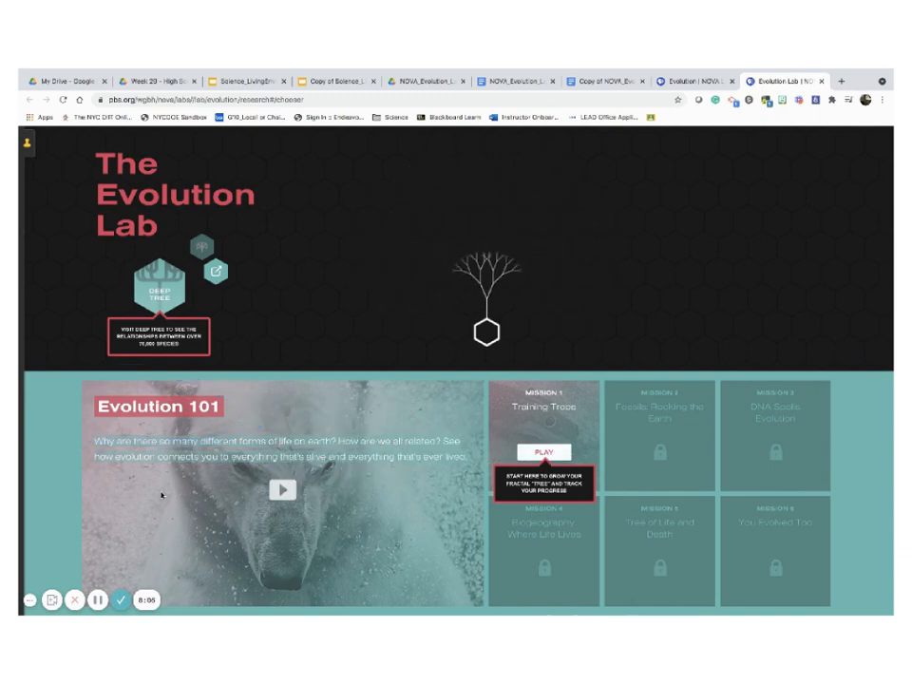
click(546, 451)
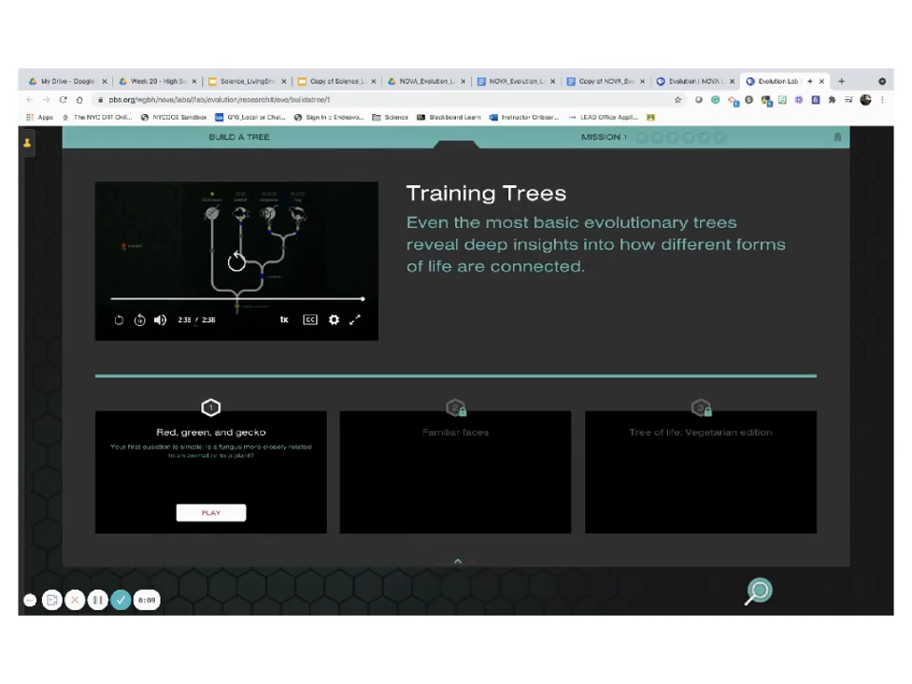
mouse_move(196, 234)
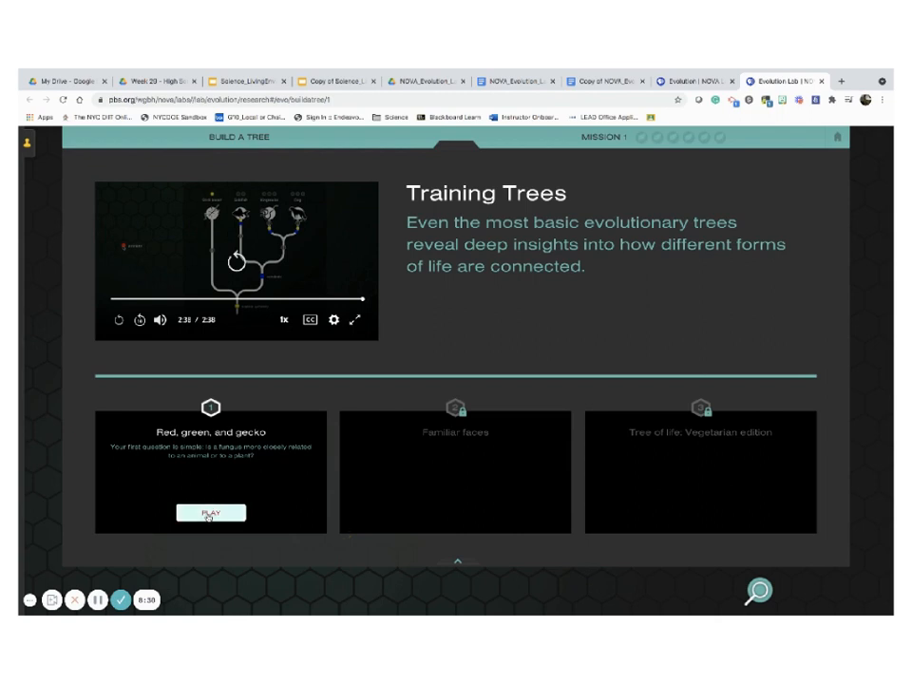
Step: Start the Red, green, and gecko puzzle and drag gecko and palm tree into the center square
click(210, 512)
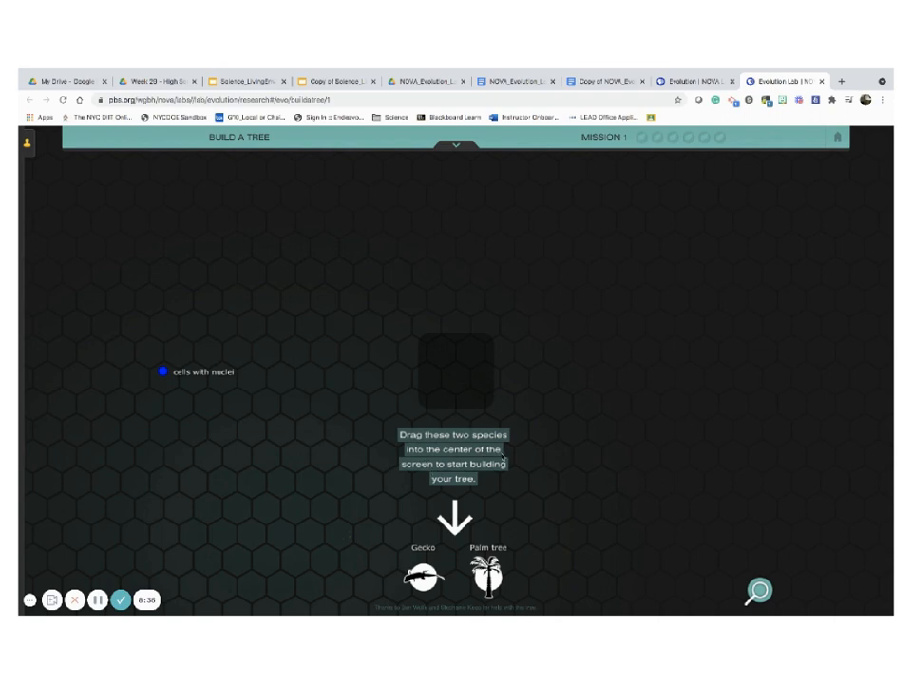
mouse_move(489, 481)
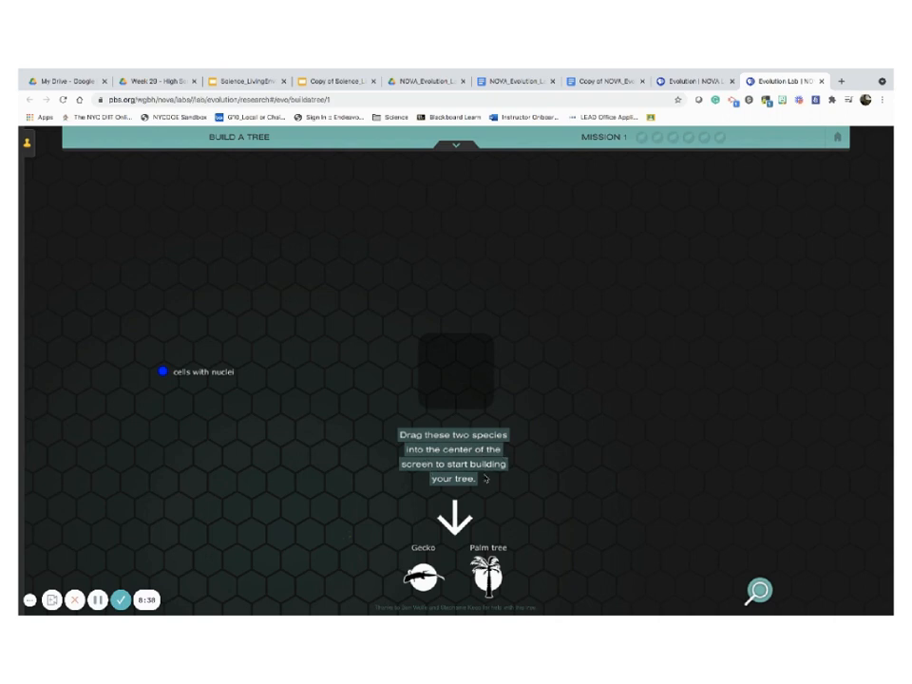
drag(424, 576, 364, 311)
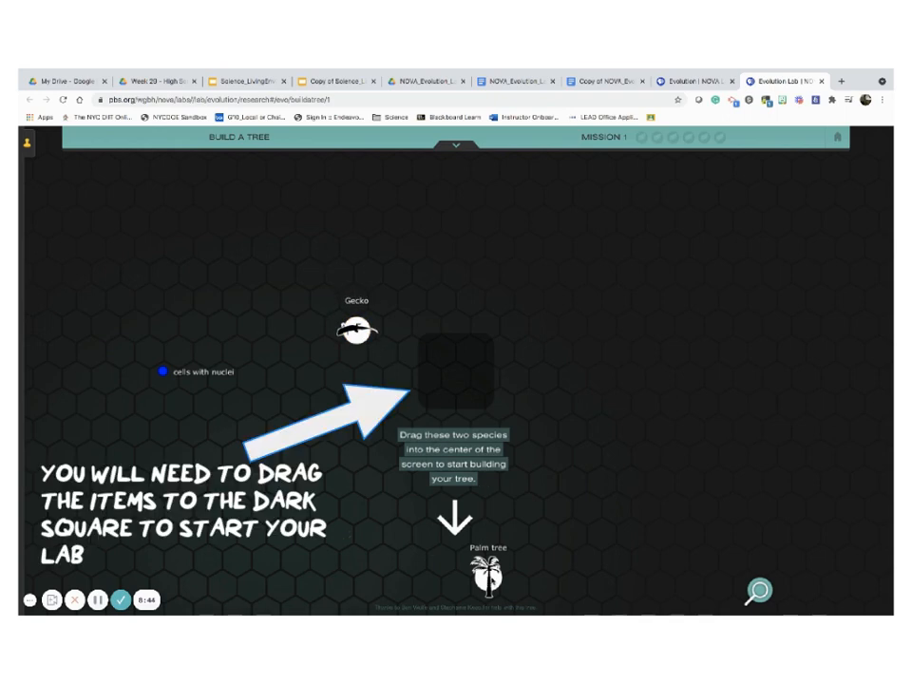
drag(480, 575, 511, 330)
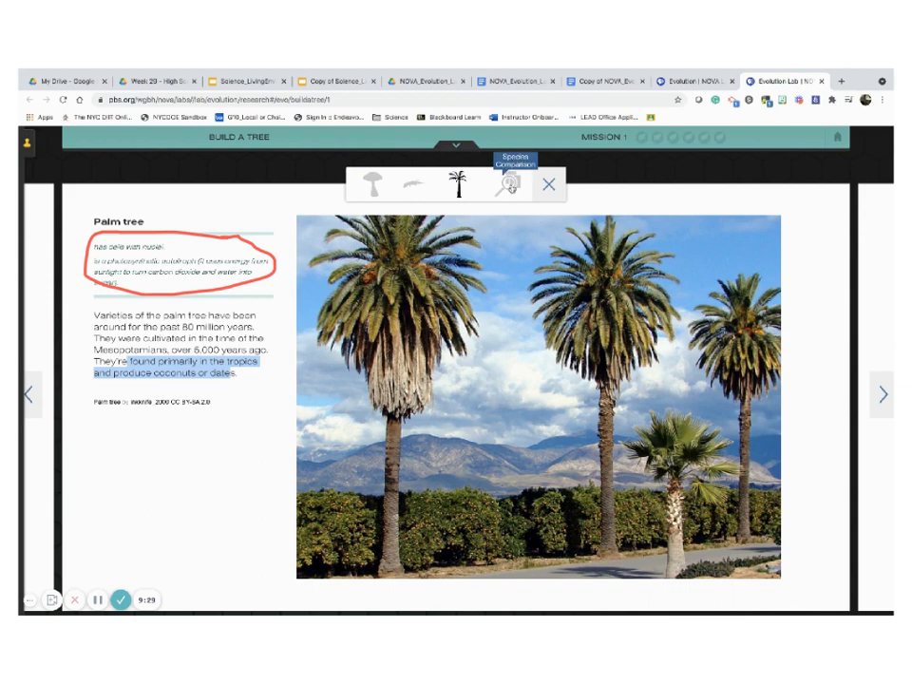
Step: Review the cell nuclei comparison, gecko and fly agaric info, then close the panel
click(510, 185)
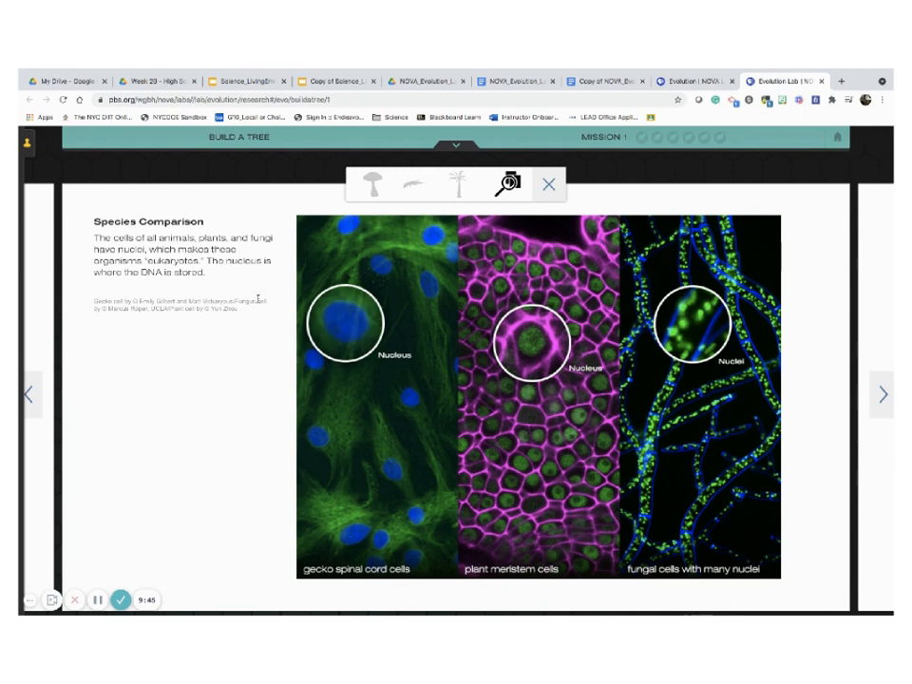
mouse_move(412, 188)
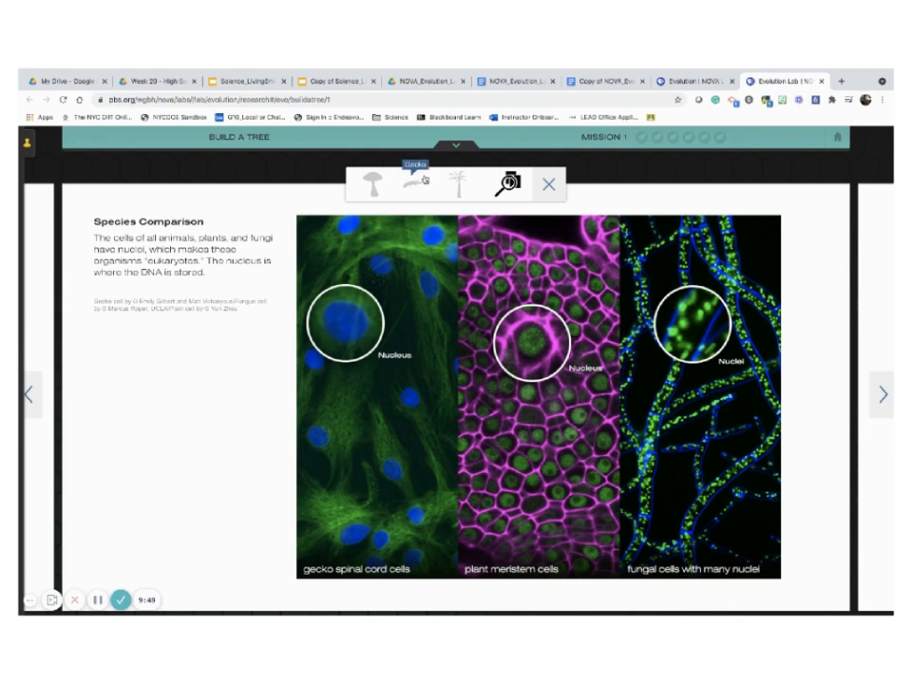
click(413, 185)
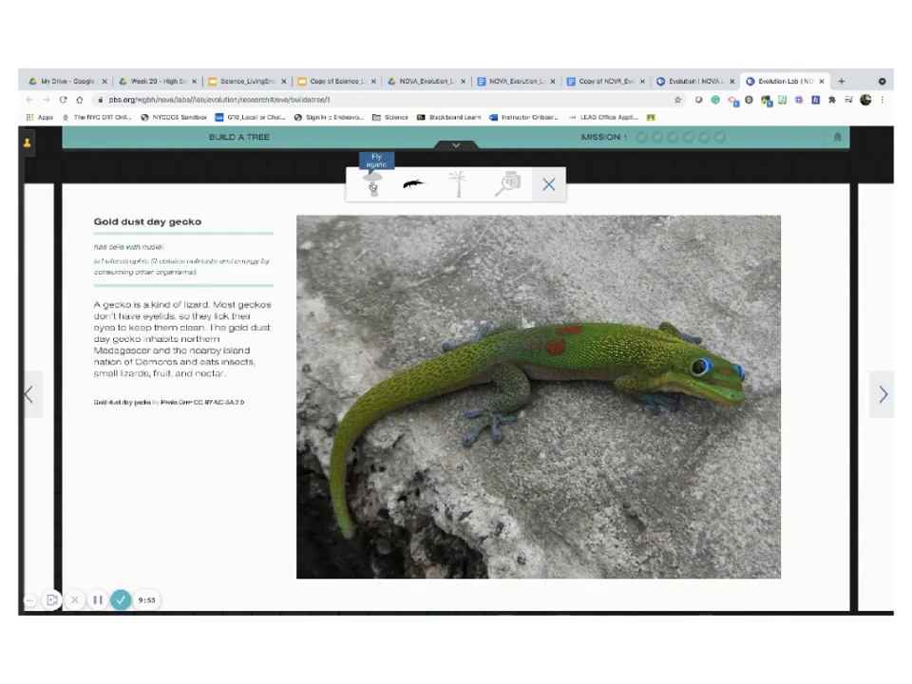
click(372, 184)
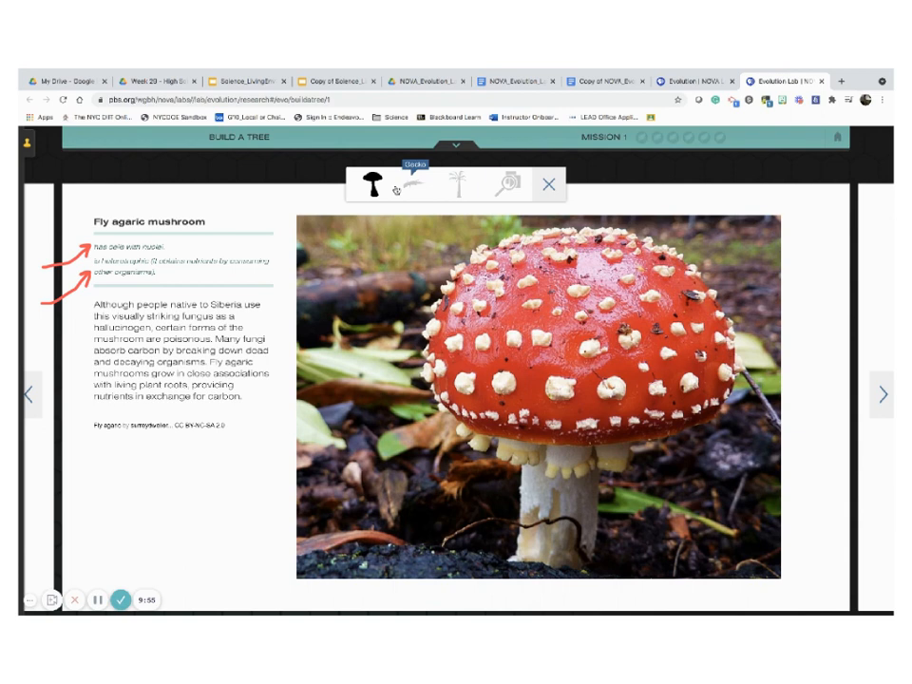
click(369, 180)
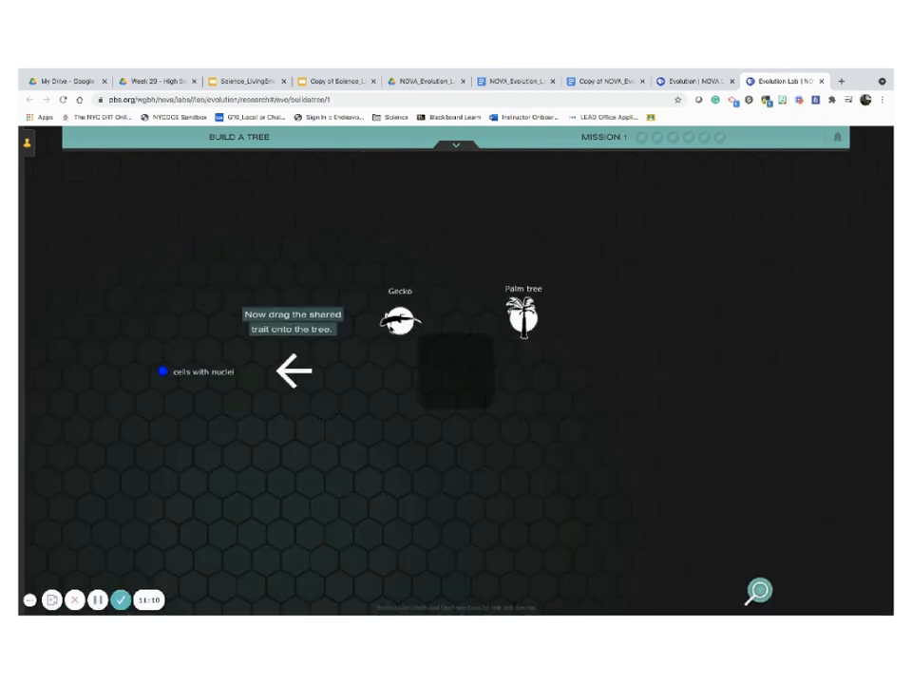
Step: Drag the cells with nuclei trait onto the trunk below gecko and palm tree
drag(399, 318, 456, 371)
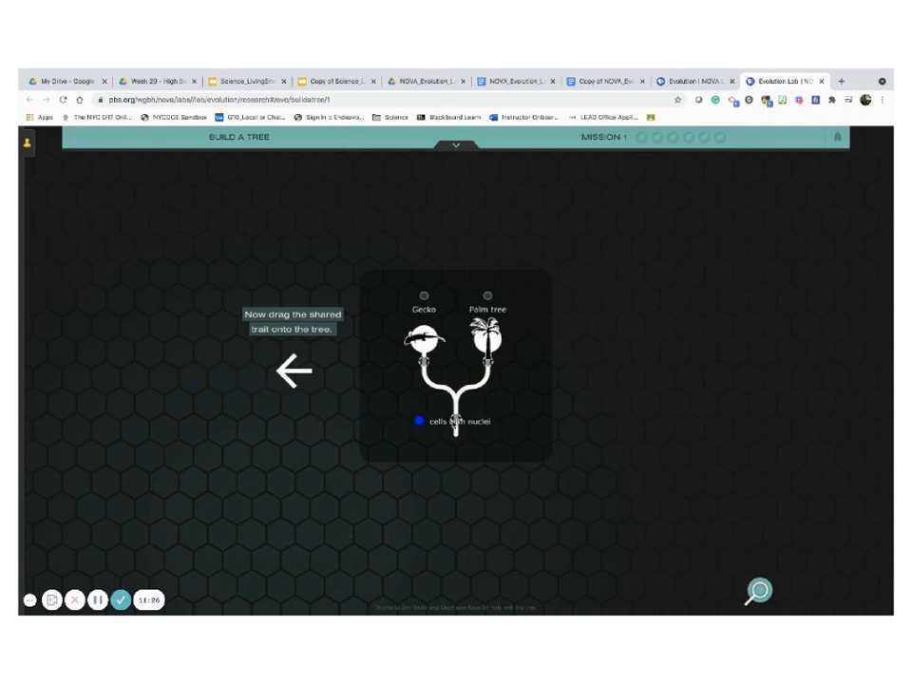
drag(416, 419, 453, 418)
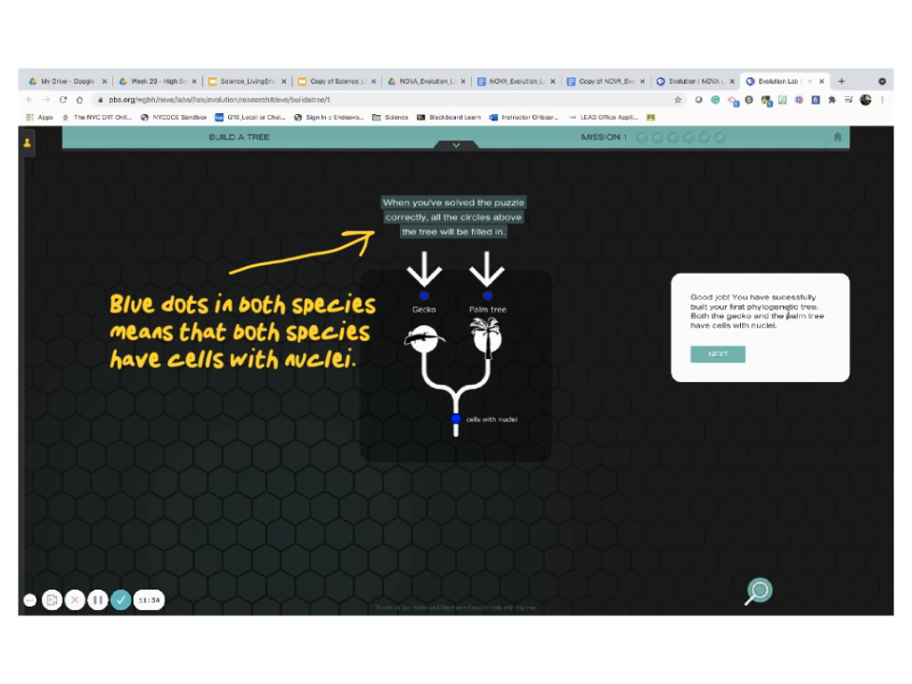
mouse_move(806, 330)
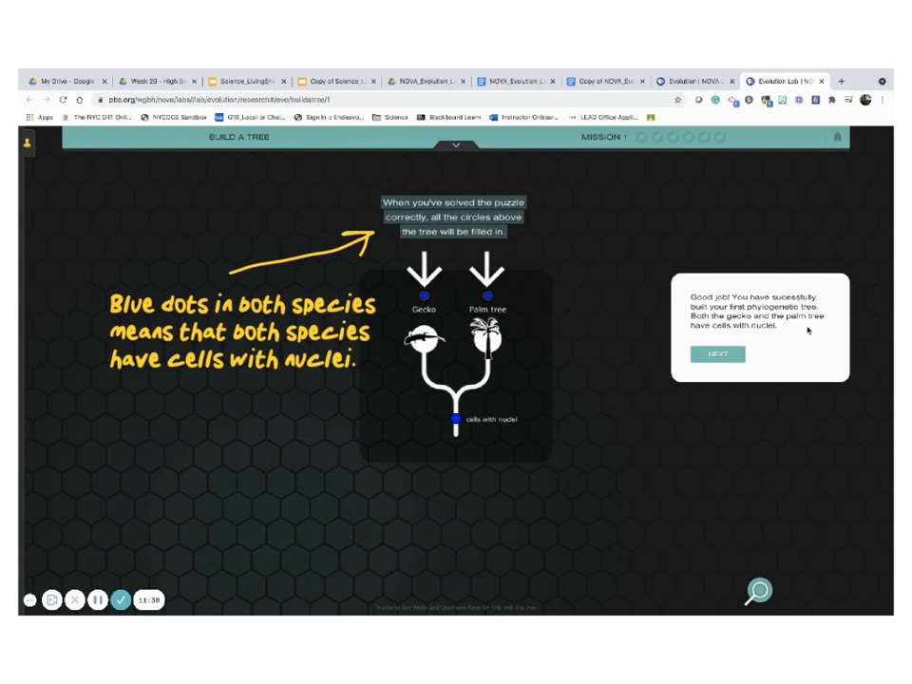
Step: Continue past the success message, read the fly agaric info, and close it
click(716, 353)
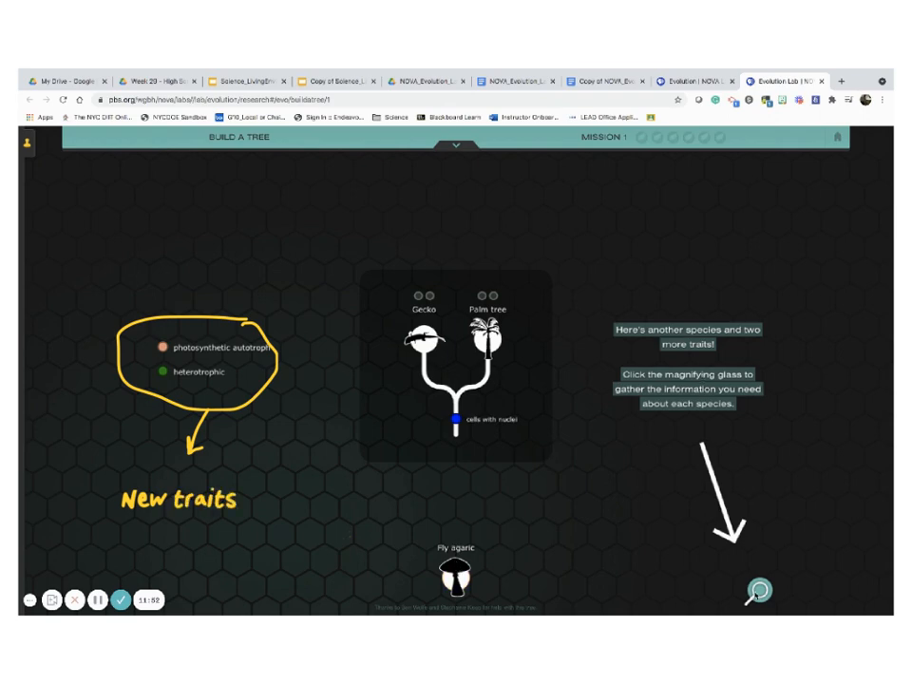
click(757, 589)
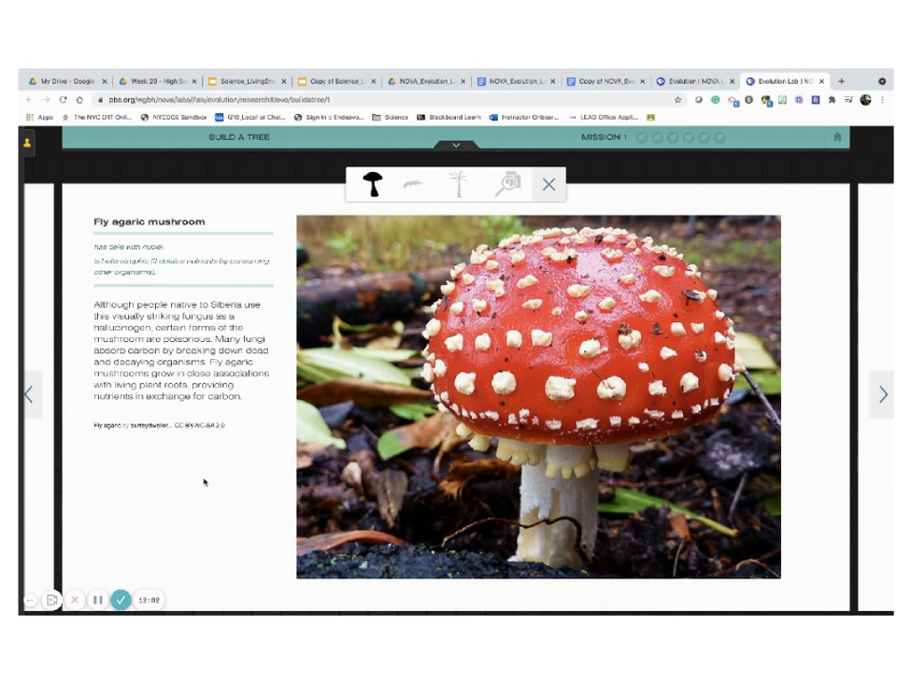
mouse_move(519, 212)
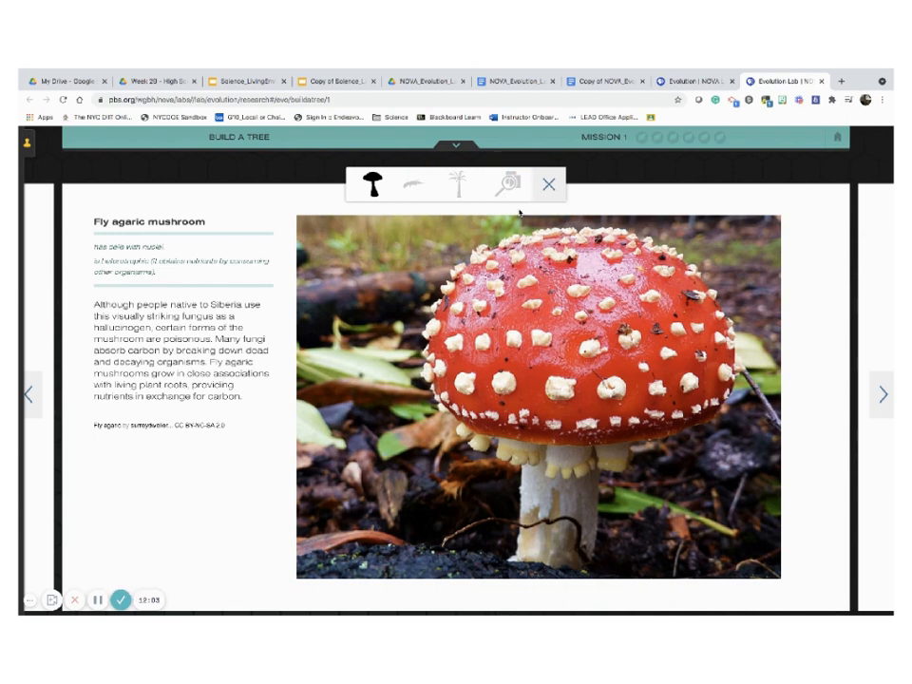
click(546, 185)
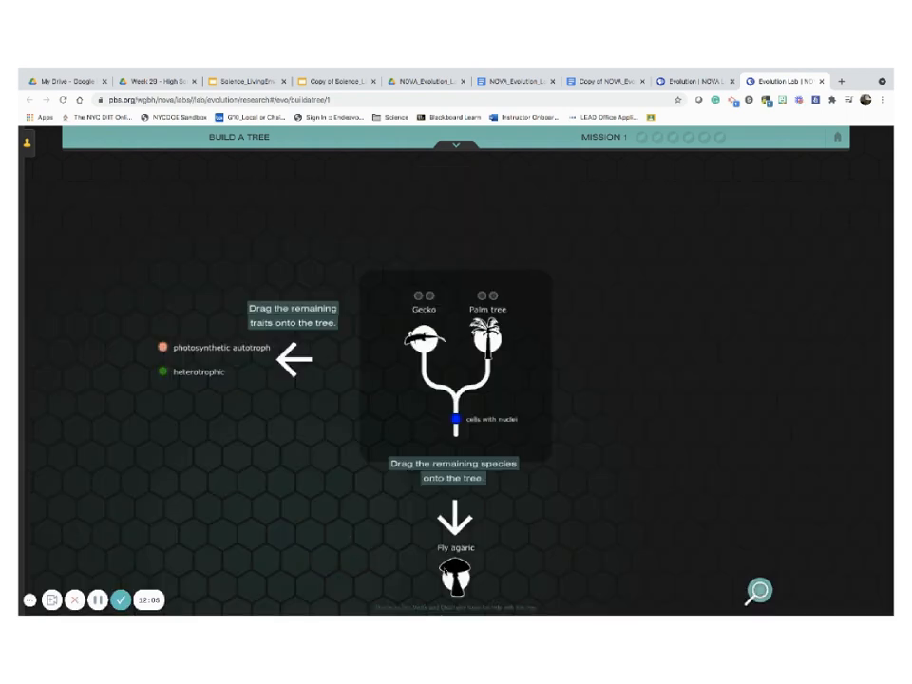
Step: Add fly agaric to the tree and place the heterotrophic and photosynthetic autotroph traits
drag(454, 577, 380, 347)
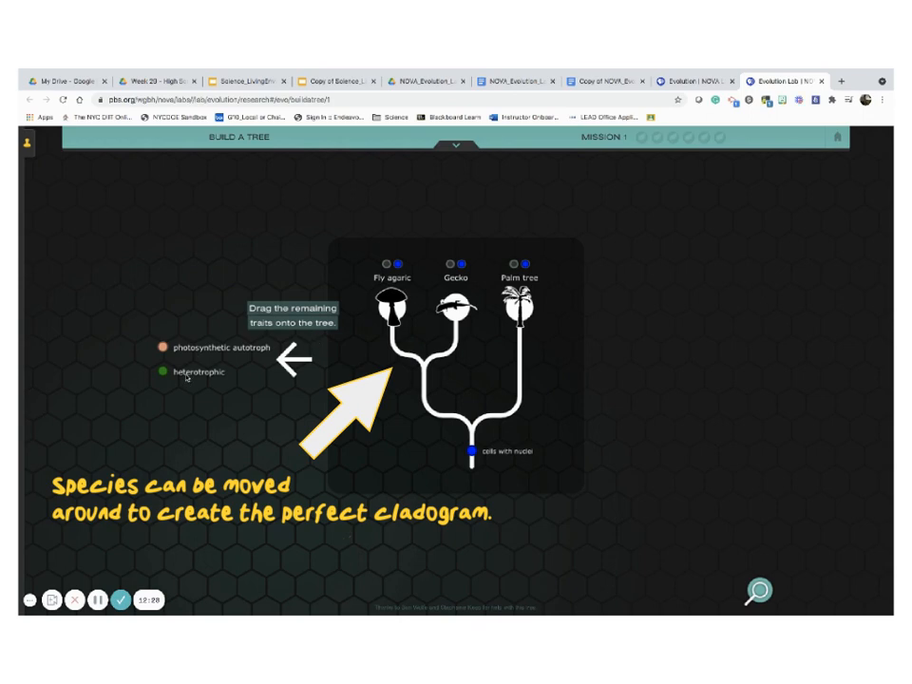
drag(180, 371, 436, 383)
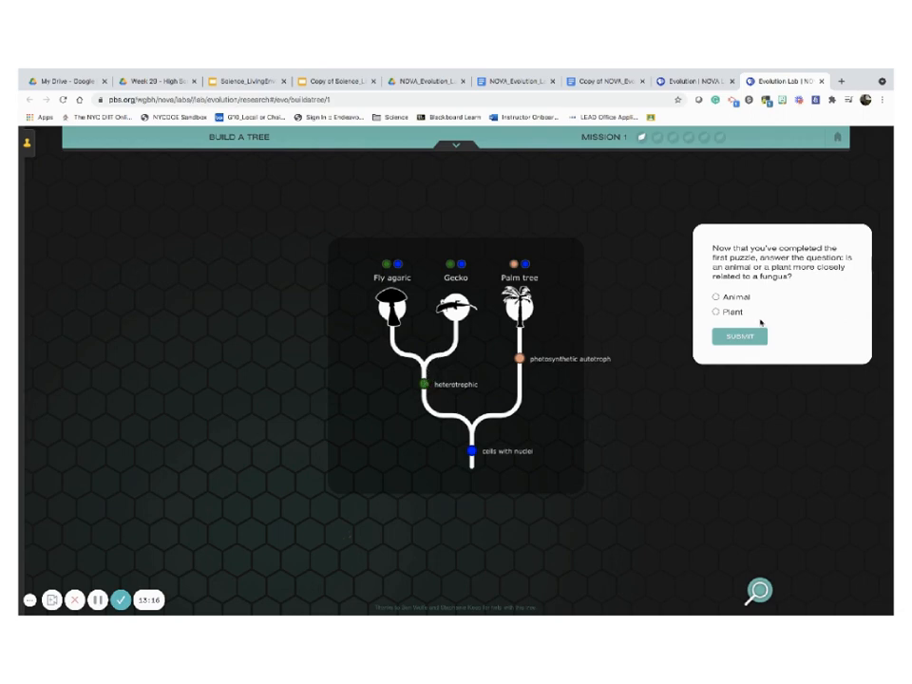
Step: Answer Animal to the fungi question, submit, and continue to the mission overview
click(716, 296)
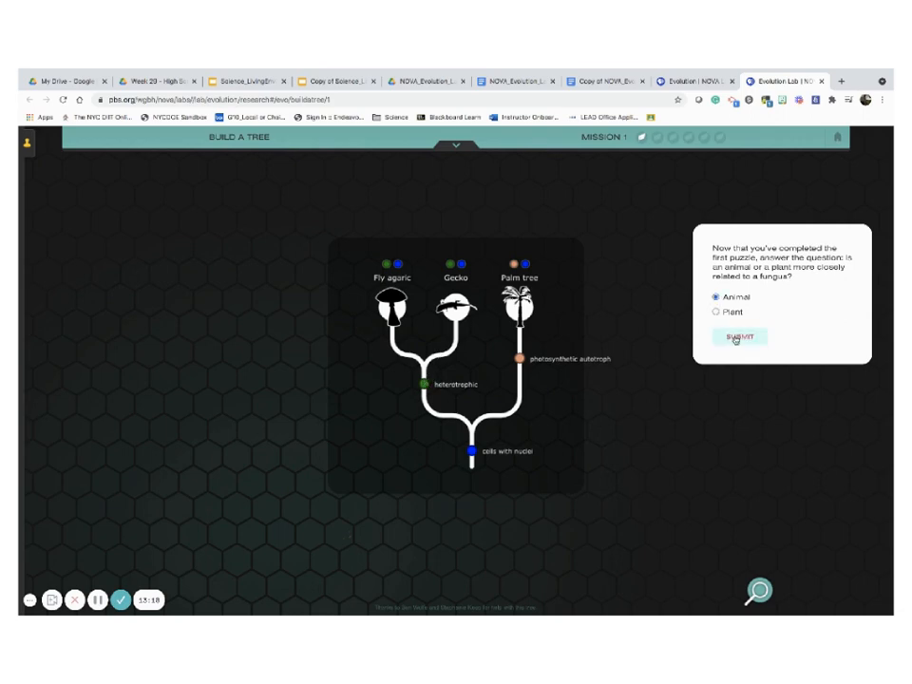
click(737, 336)
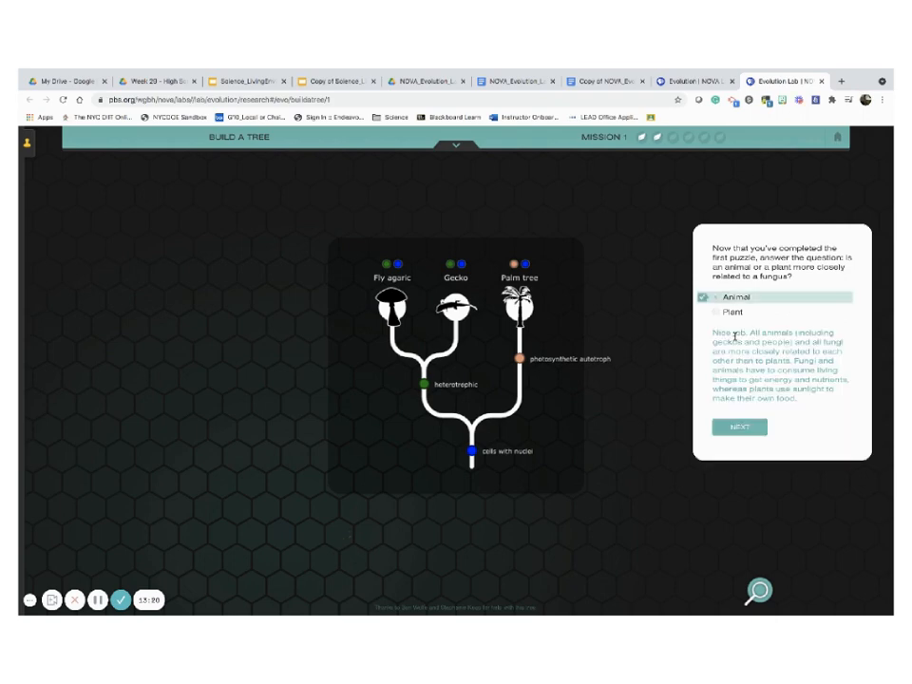
click(737, 426)
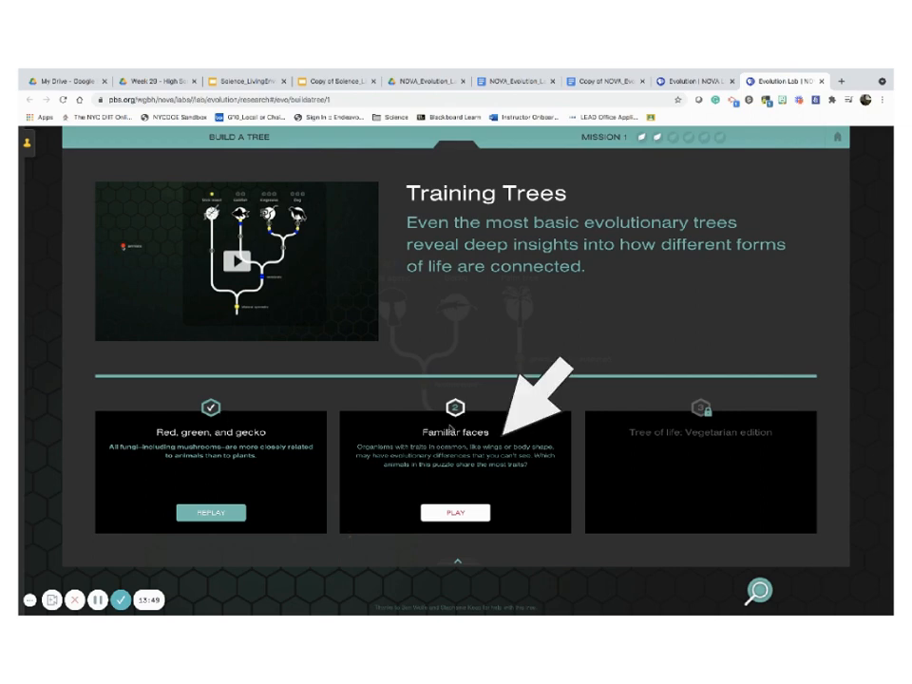
Step: Start the Familiar faces puzzle and view the kingsnake, stick insect and goldfish info
click(454, 512)
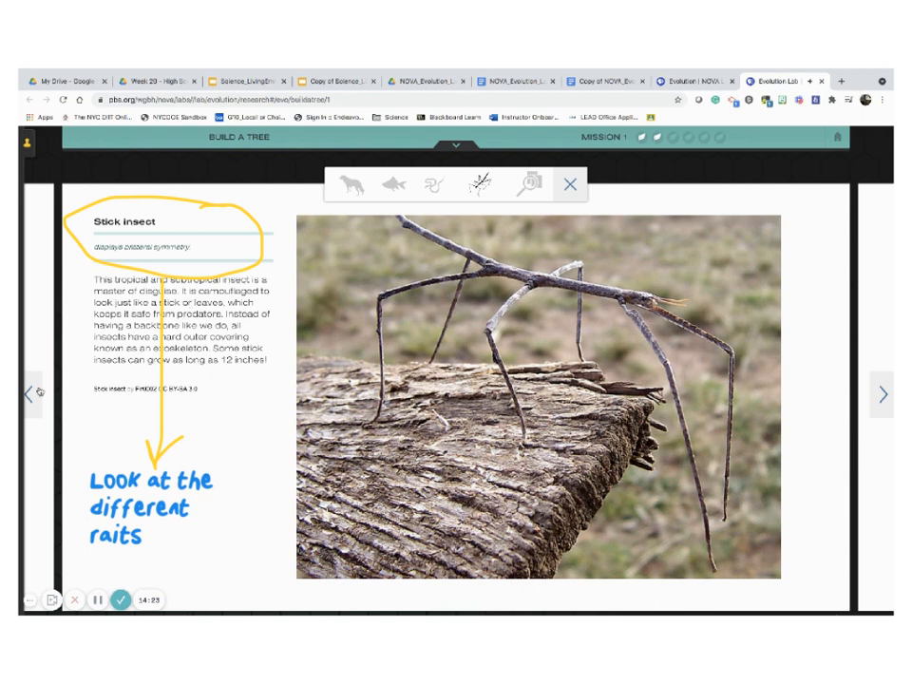
click(433, 185)
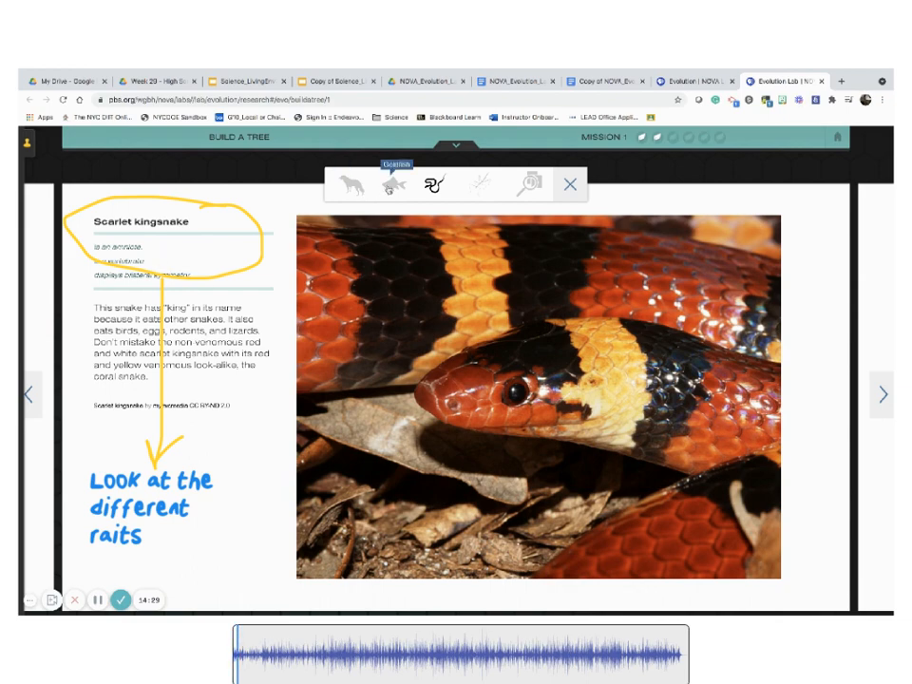
click(479, 183)
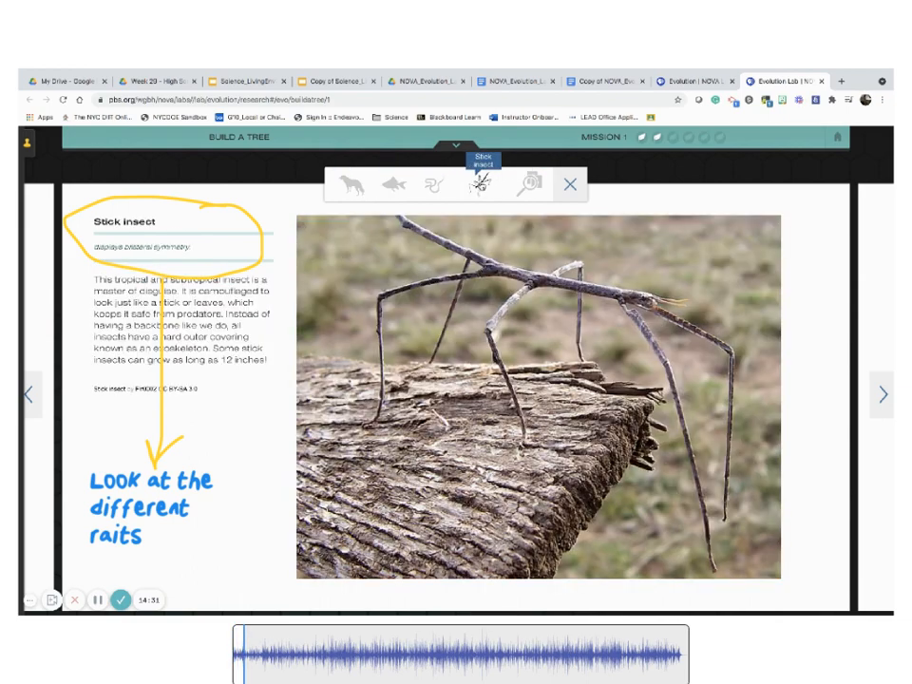
click(390, 184)
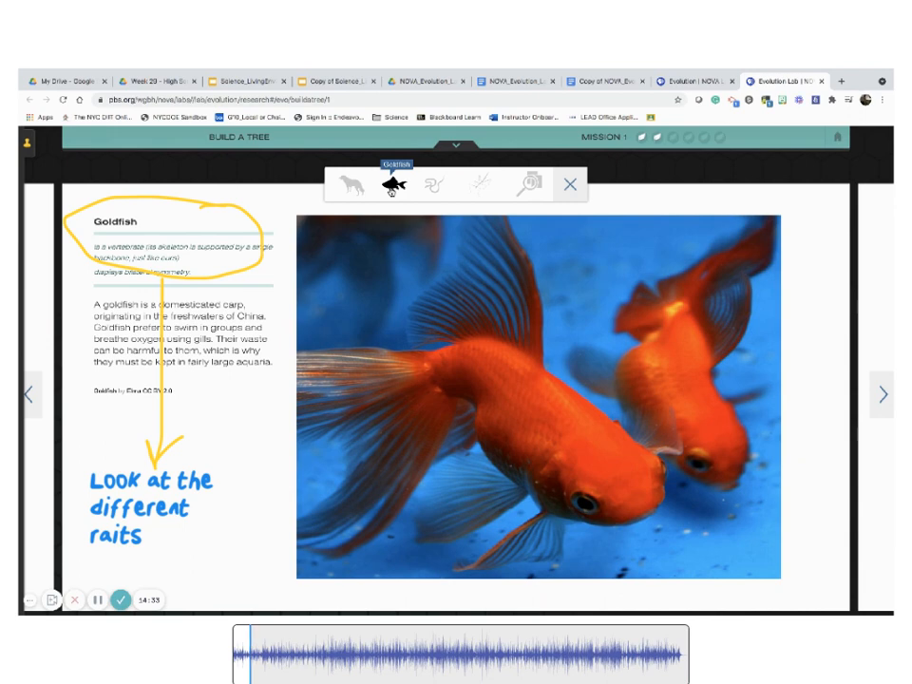
Step: Compare the dog's and stick insect's traits with the goldfish, ending on the goldfish
click(352, 185)
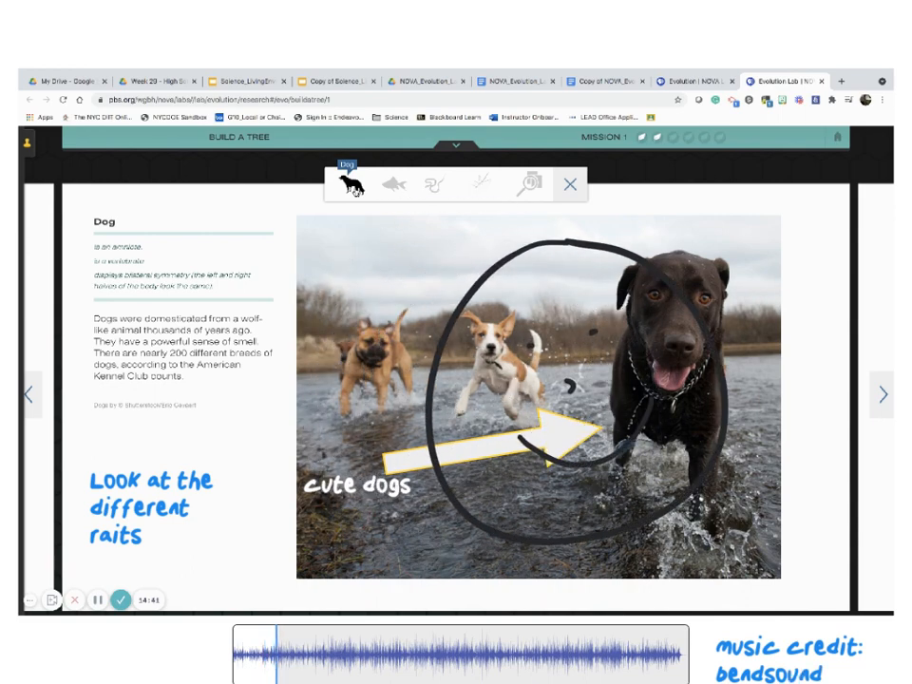
click(393, 183)
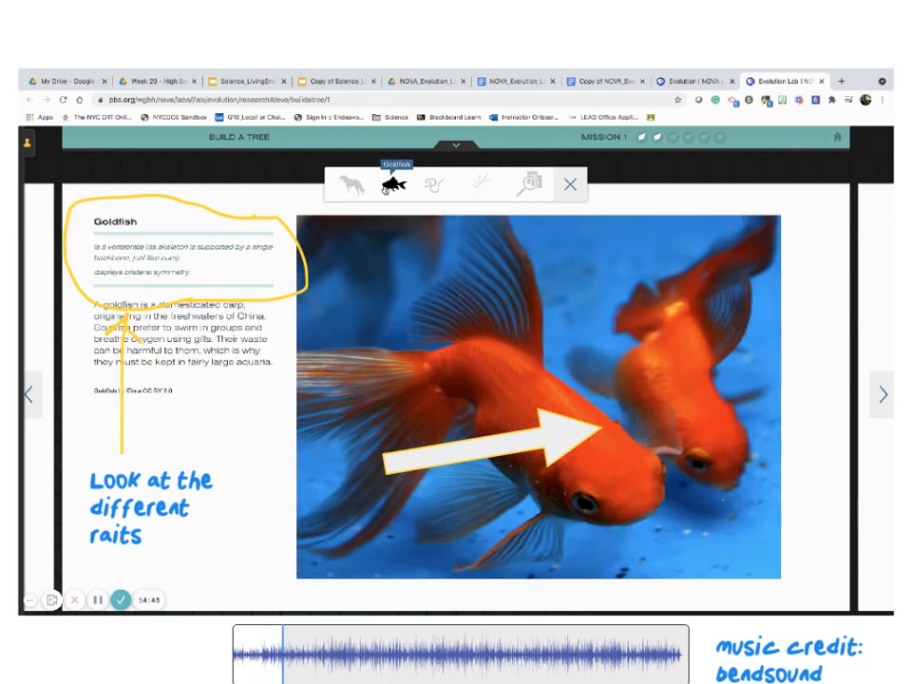
click(433, 184)
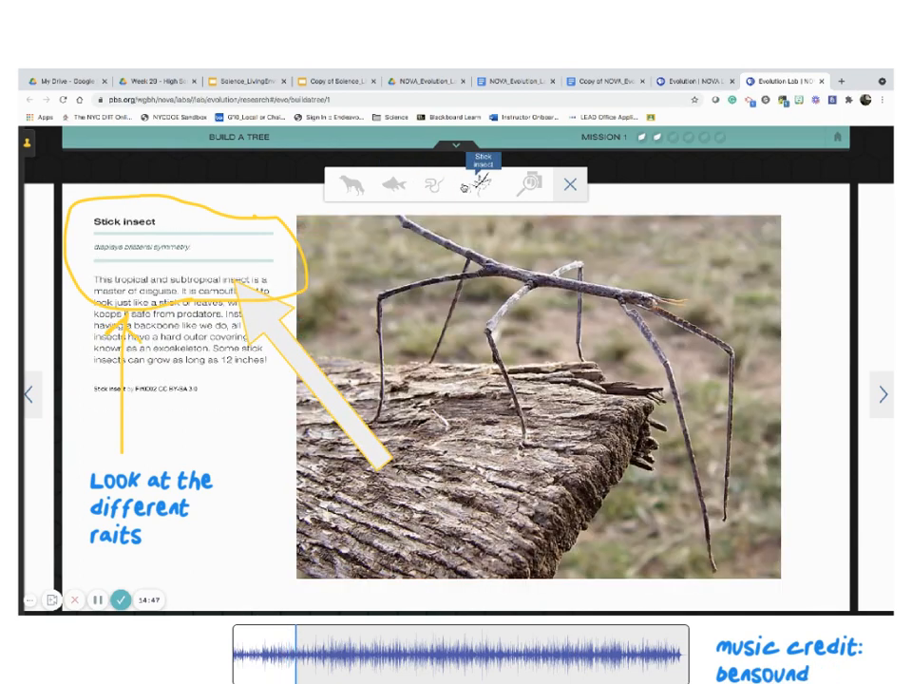
click(391, 184)
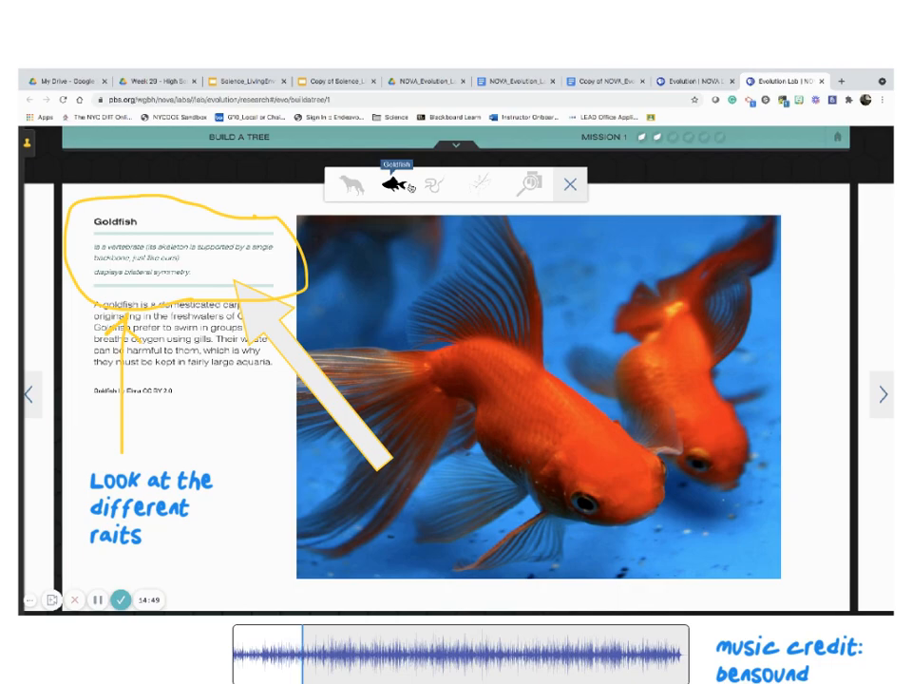